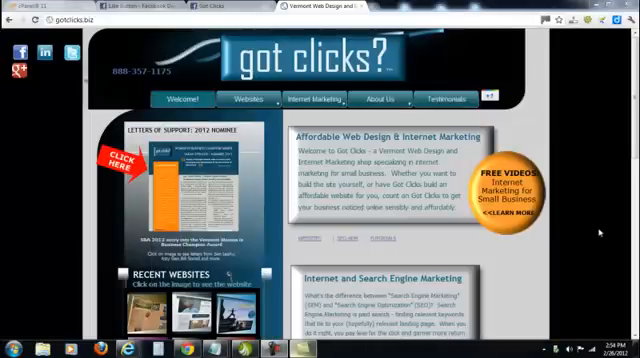
Step: Scroll the gotclicks.biz page down to the Find us on Facebook Like box
scroll("down", 3)
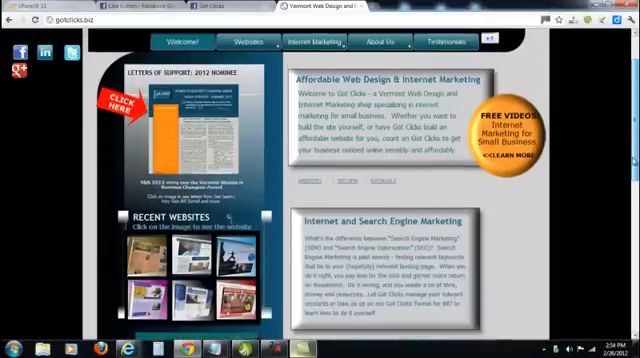
scroll("down", 3)
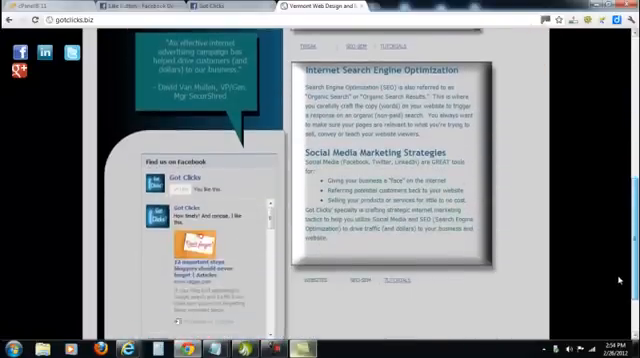
scroll("down", 3)
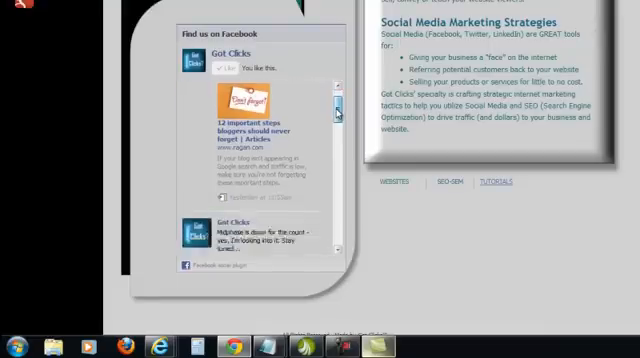
scroll("down", 3)
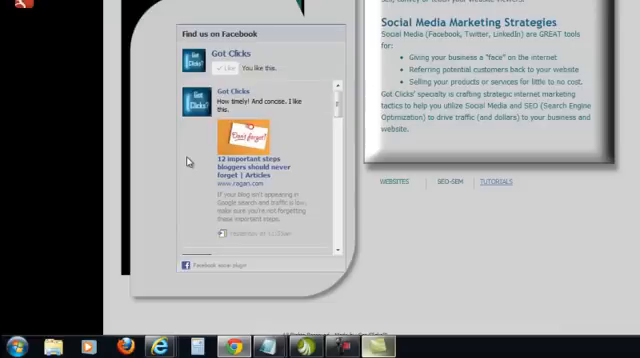
mouse_move(190, 162)
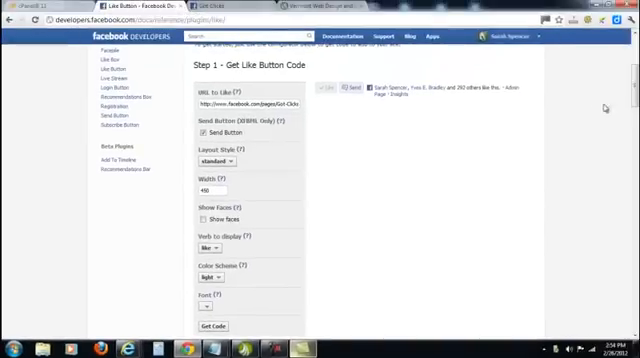
scroll("down", 3)
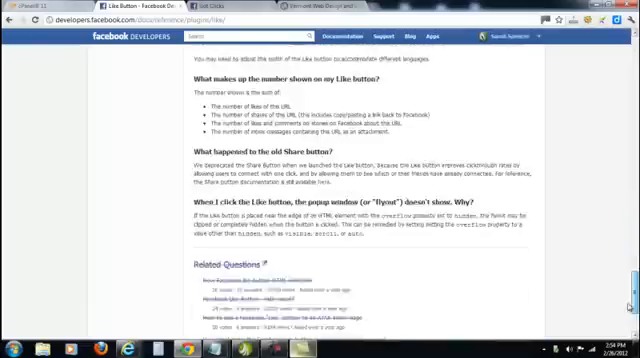
scroll("down", 3)
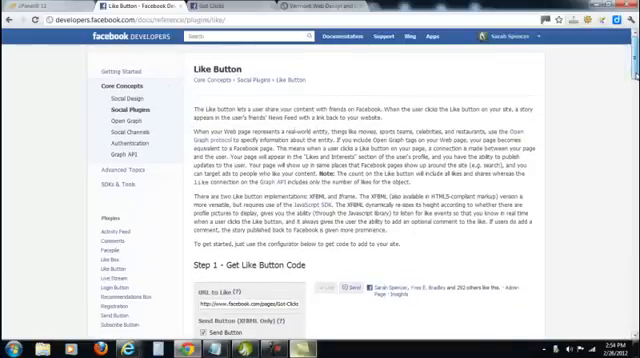
scroll("down", 3)
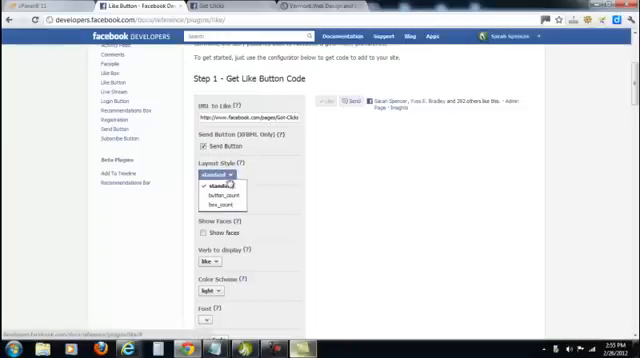
left_click(210, 184)
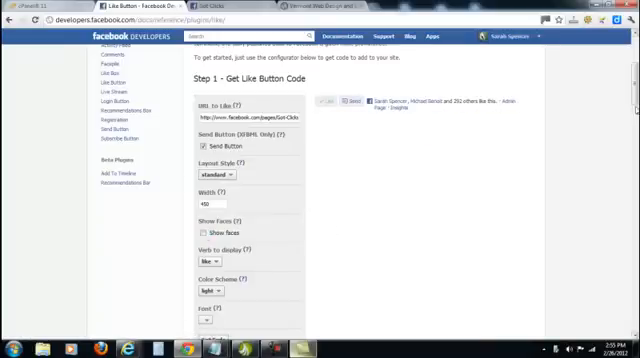
scroll("down", 3)
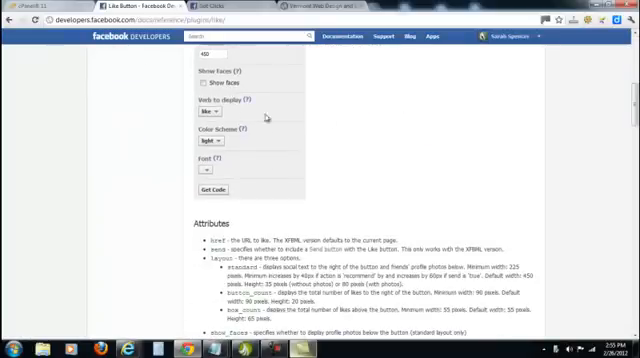
left_click(206, 112)
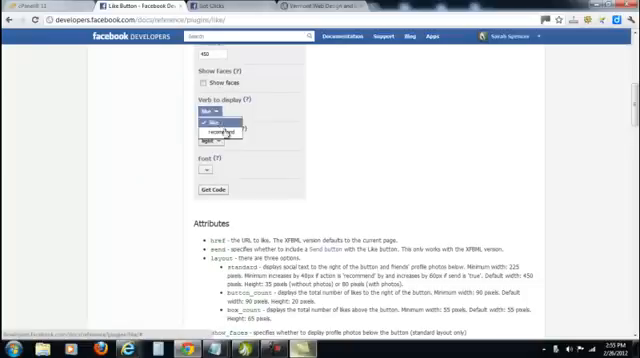
left_click(213, 112)
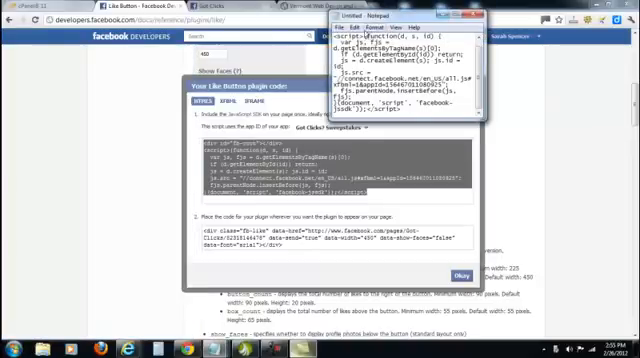
Step: Switch to the window for pasting the copied Facebook Like button JavaScript code
left_click(349, 28)
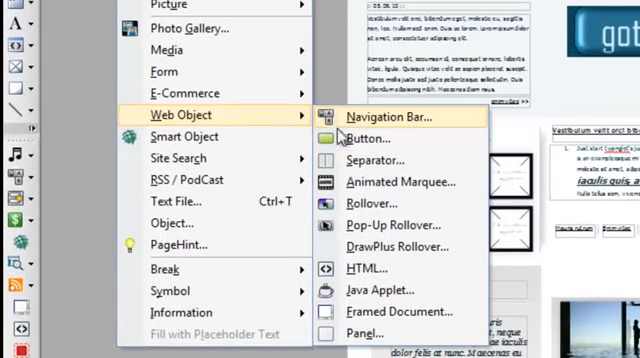
Step: Insert an HTML code fragment object onto the WebPlus page beside the content
left_click(398, 116)
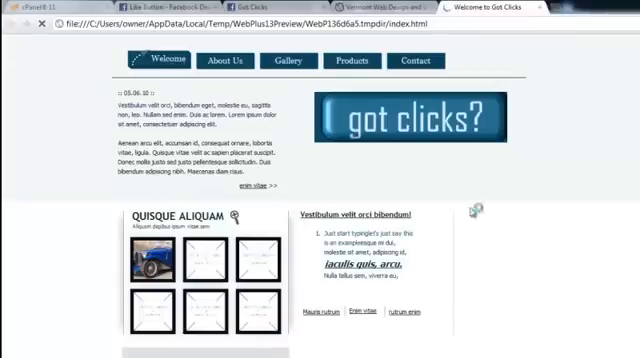
mouse_move(582, 237)
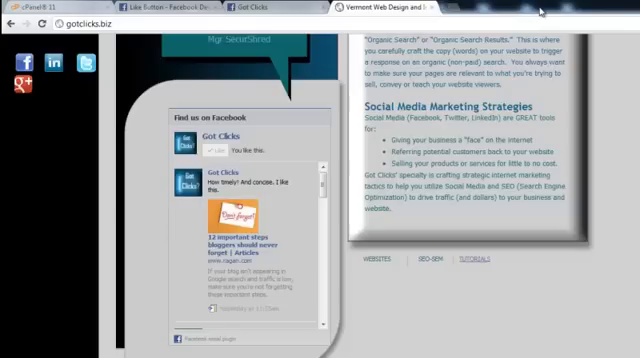
mouse_move(543, 12)
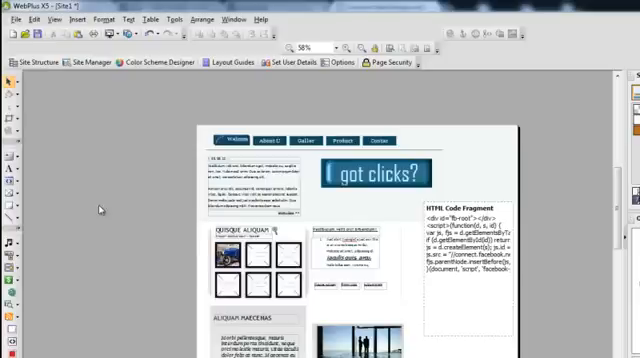
scroll("down", 3)
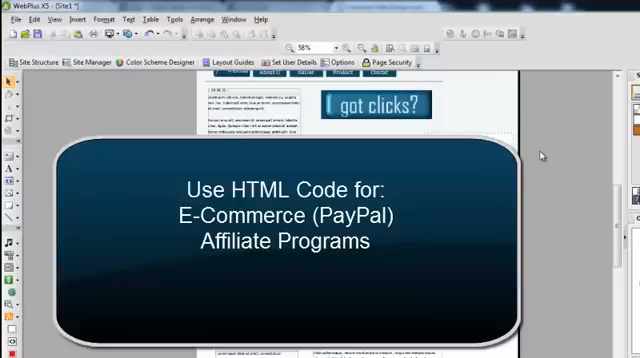
mouse_move(538, 155)
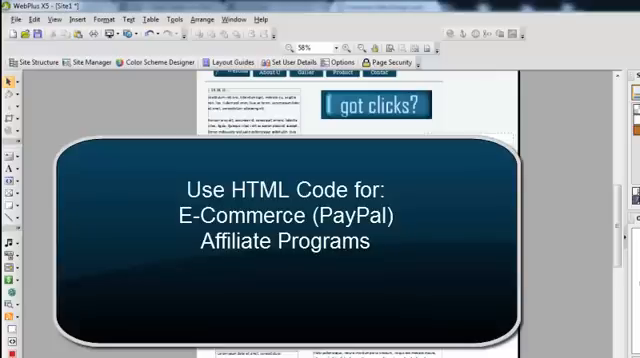